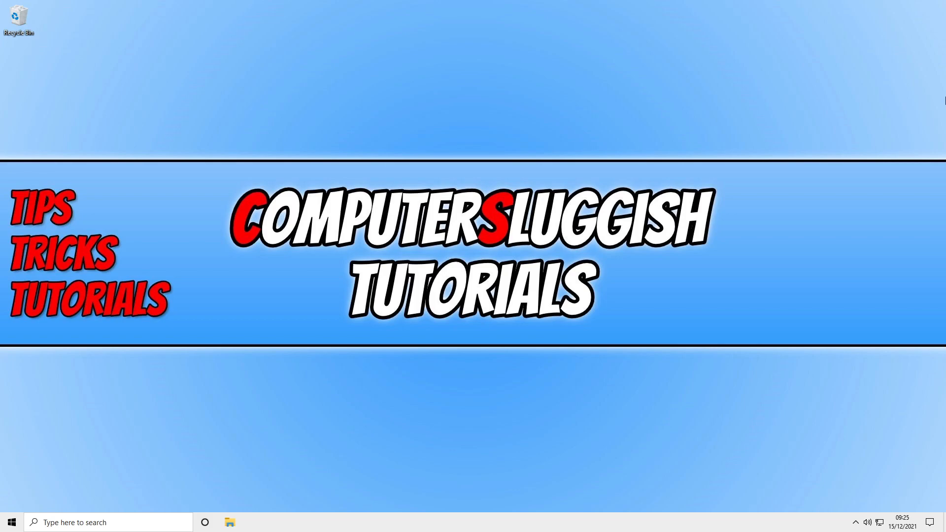
# Step: Launch Chrome from the taskbar and go to Settings > Advanced > System
pyautogui.click(229, 522)
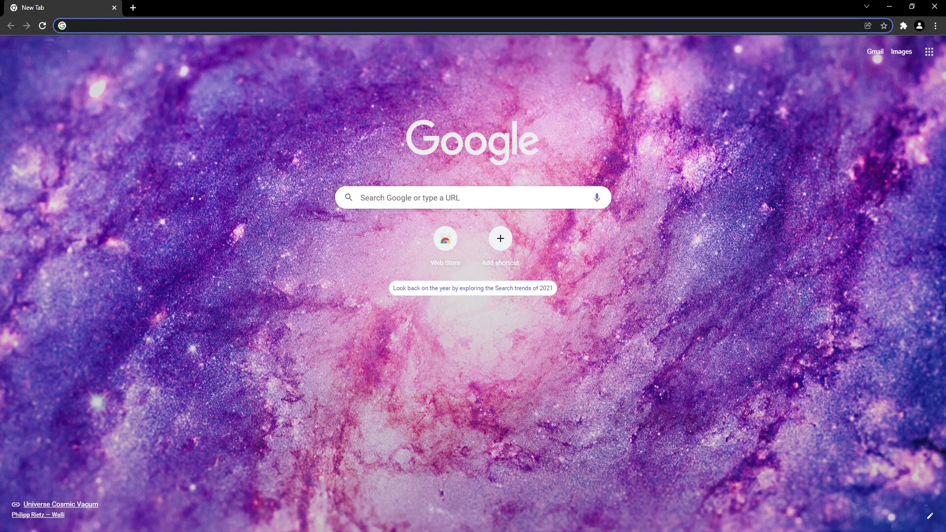
pyautogui.click(935, 25)
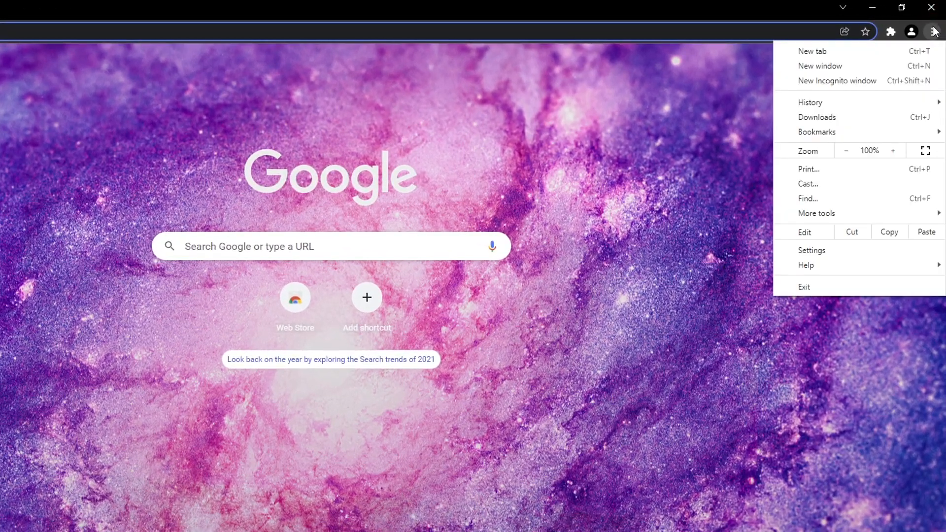
pyautogui.click(811, 249)
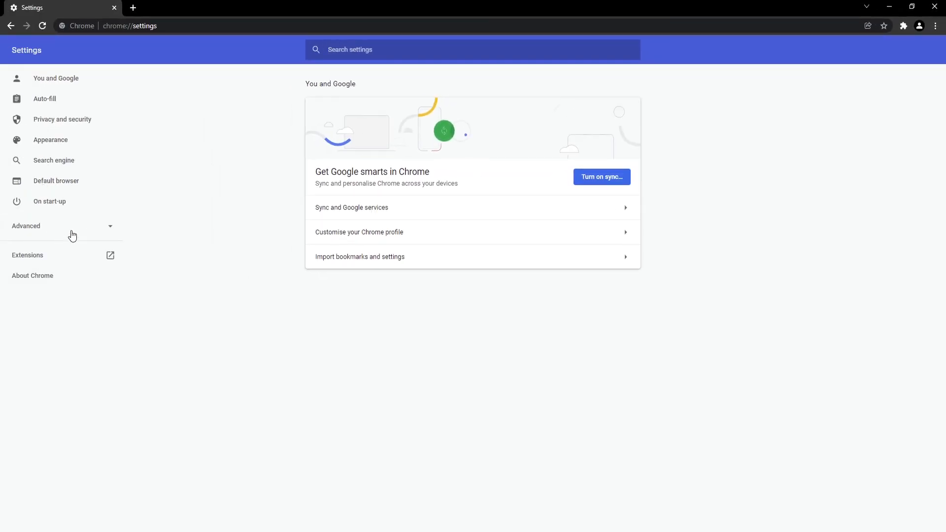
pyautogui.click(60, 226)
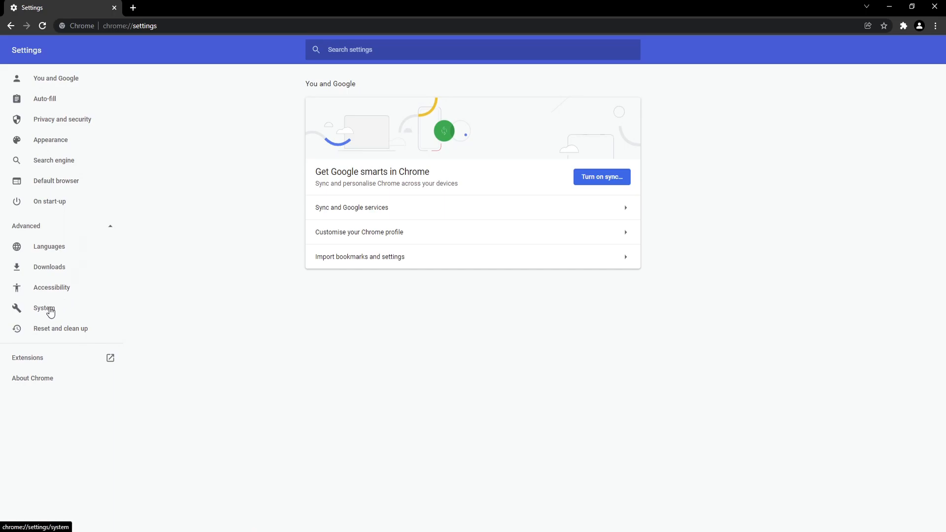
pyautogui.click(43, 308)
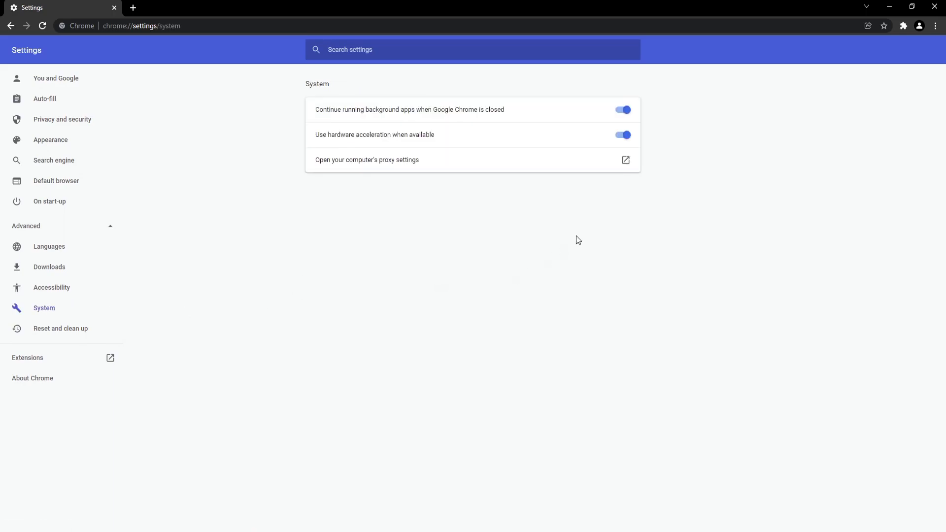
pyautogui.moveTo(479, 136)
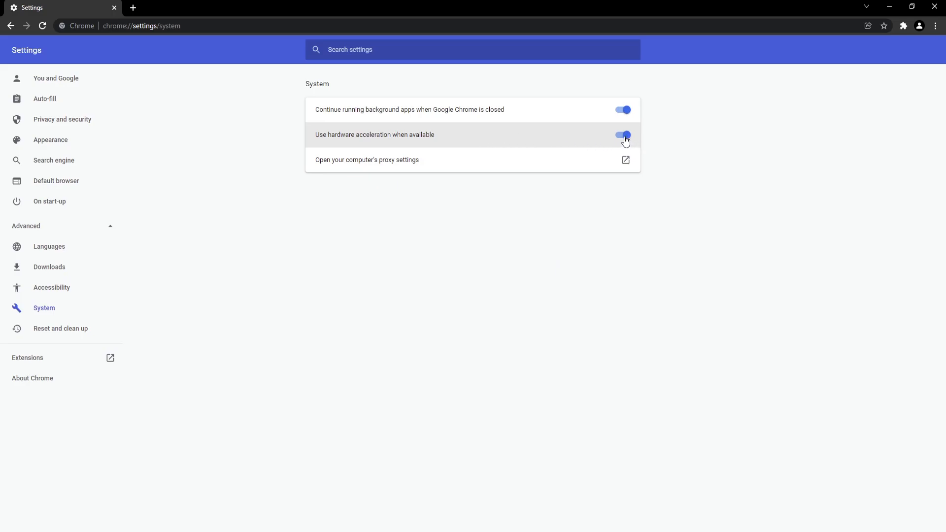
# Step: Switch off 'Use hardware acceleration when available' so the Relaunch button appears
pyautogui.click(624, 135)
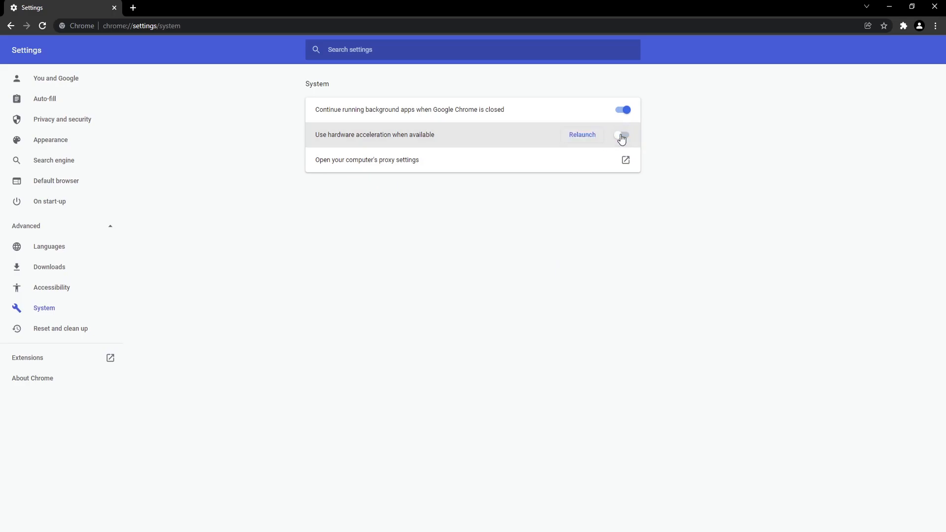